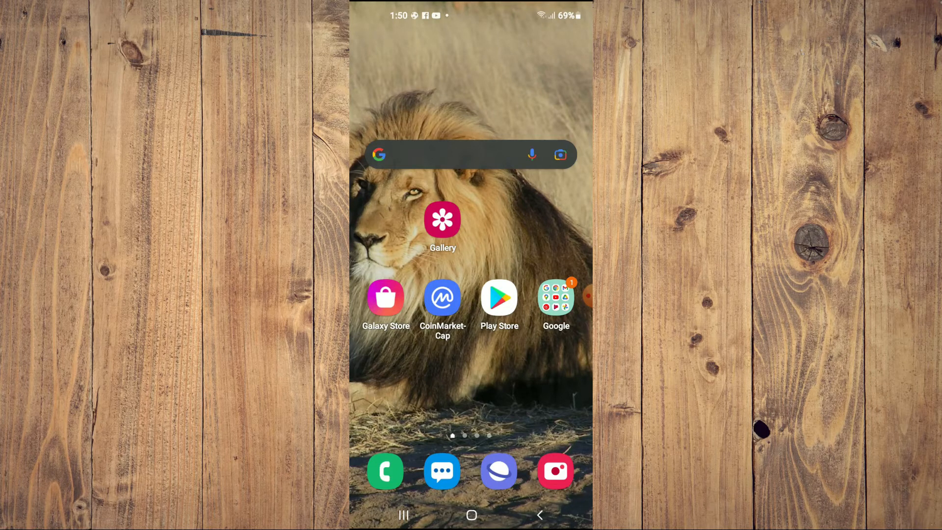
Launch the Phone app from the home screen dock to show its dialling keypad.
left_click(385, 471)
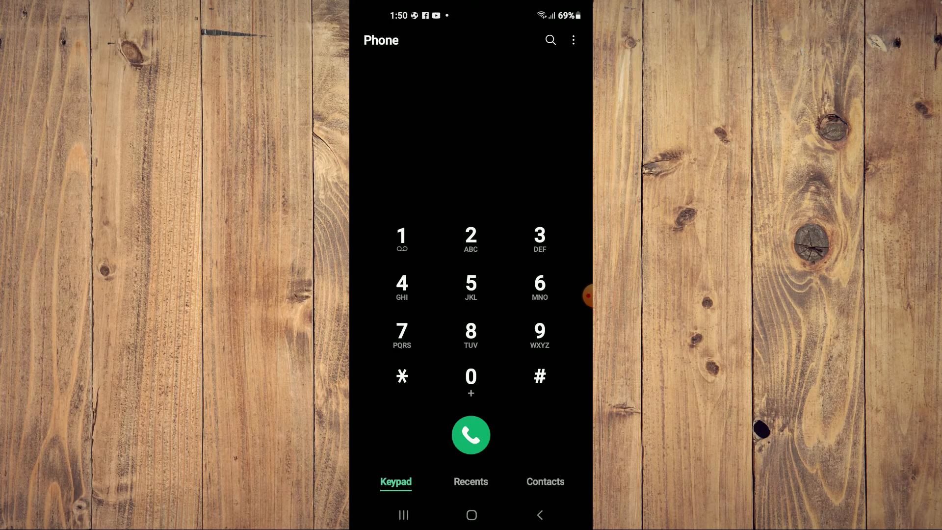
Reach the Call settings page via the three-dot menu's Settings entry.
left_click(572, 39)
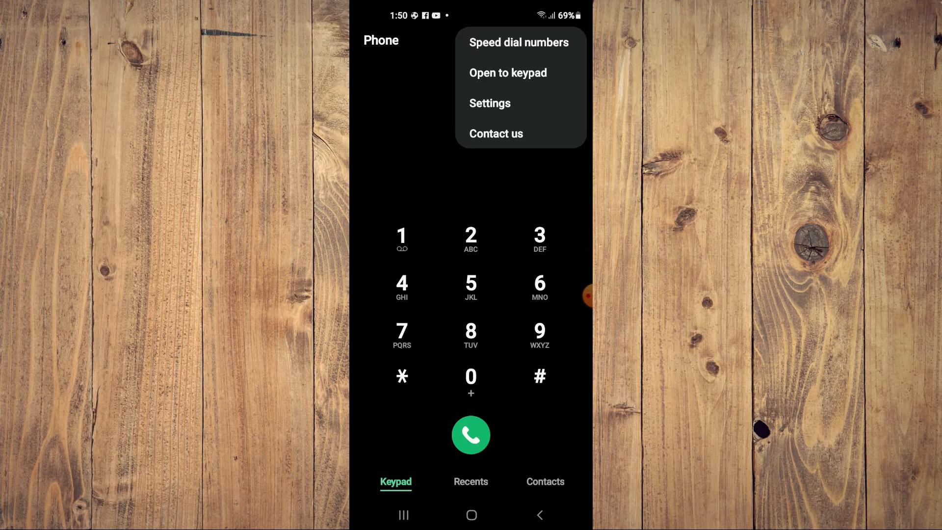
left_click(489, 103)
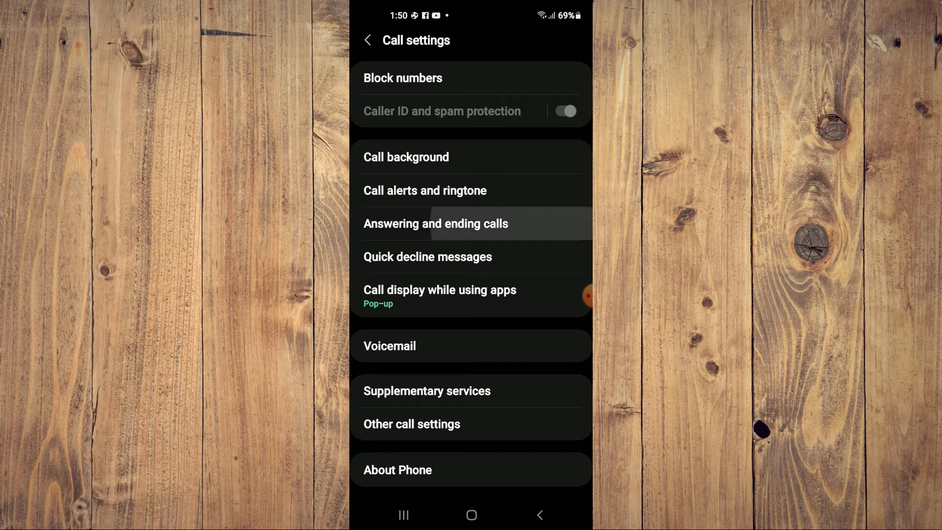
Under Answering and ending calls, show Read caller names aloud set to With Bluetooth or headset only.
left_click(436, 222)
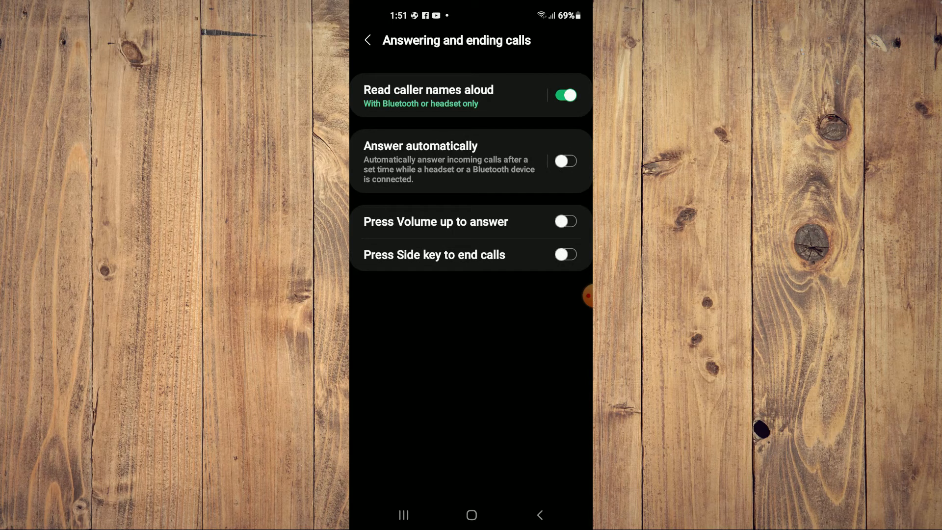
left_click(428, 96)
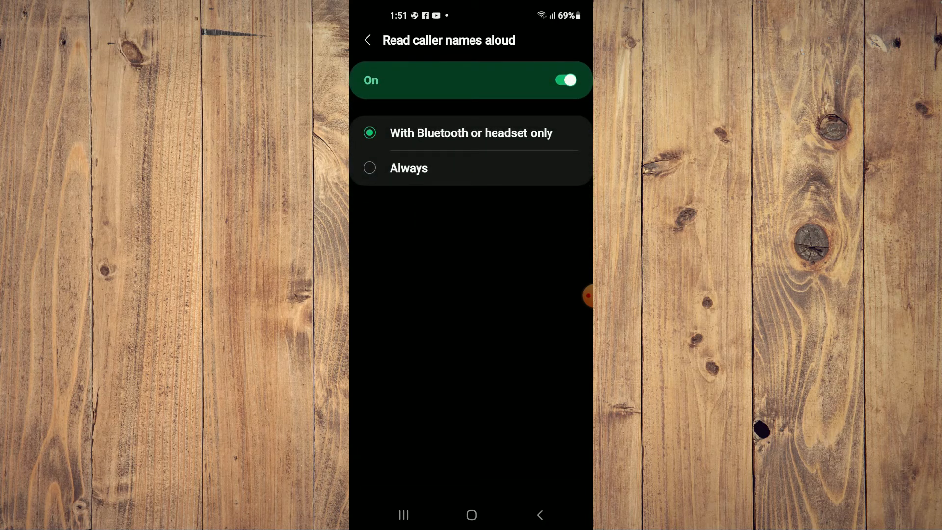